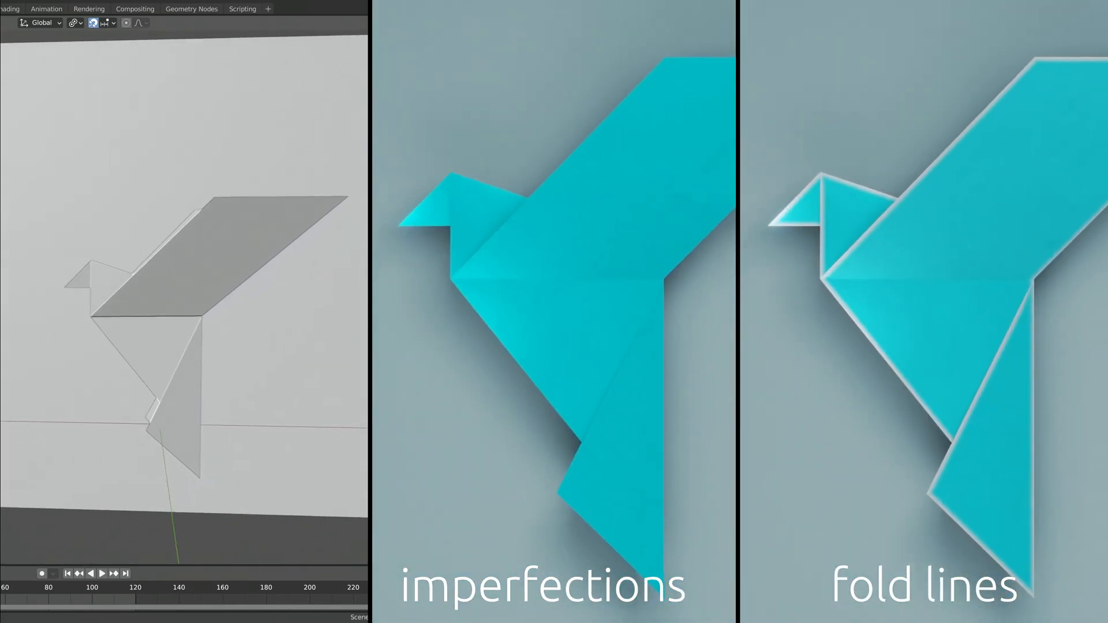
- Apply a turquoise Diffuse BSDF to the dove and switch to Material Preview
click(231, 16)
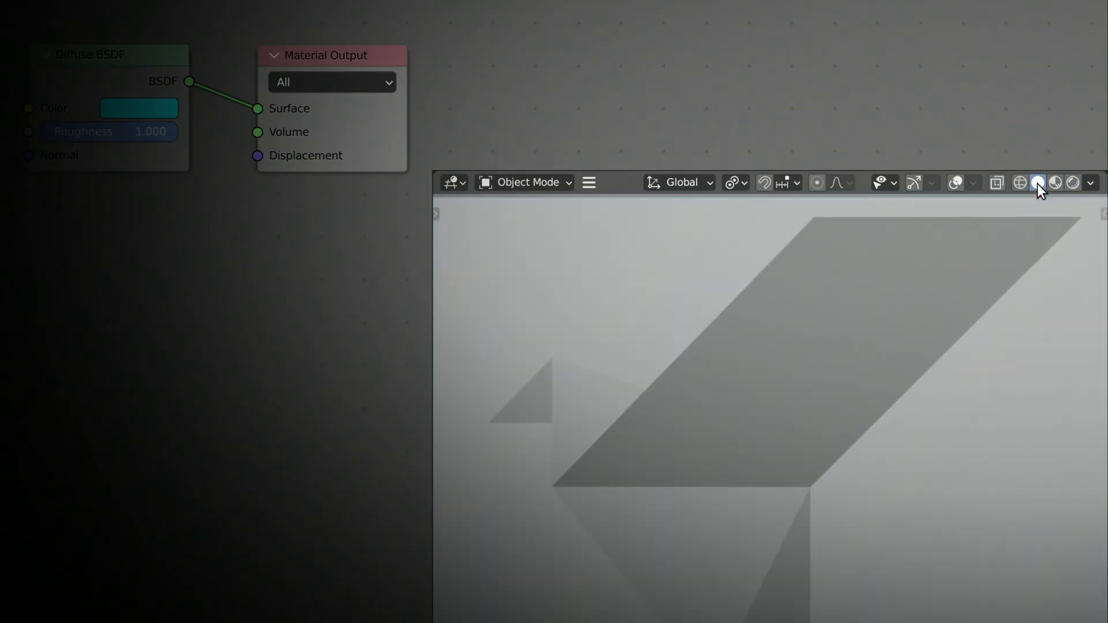
click(1038, 183)
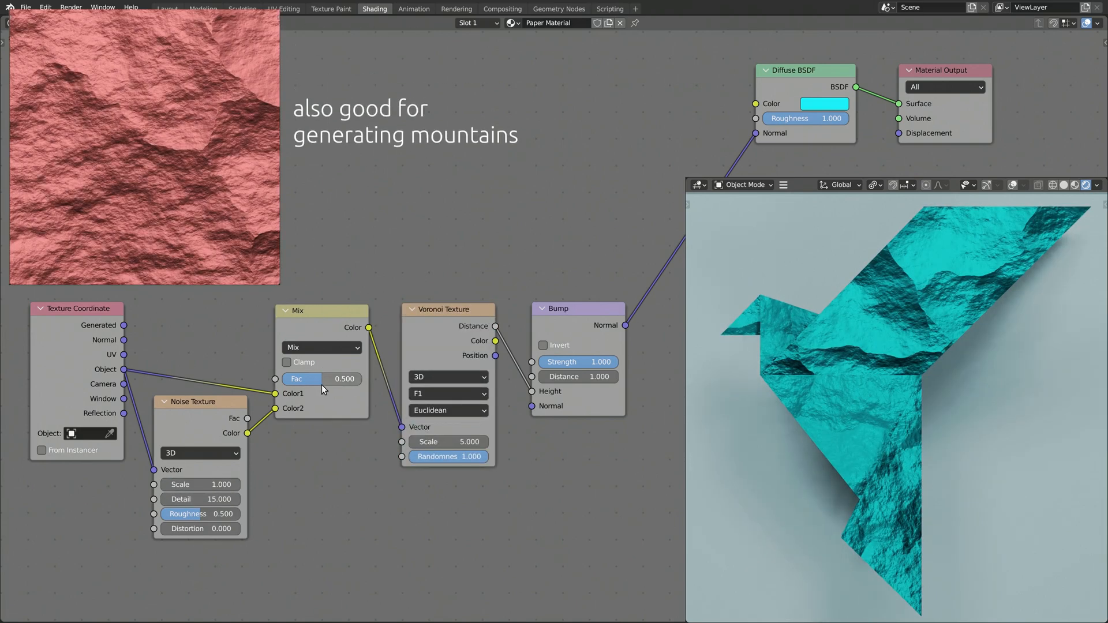
- Adjust how much noise mixes into the Voronoi bump texture
drag(322, 379, 321, 379)
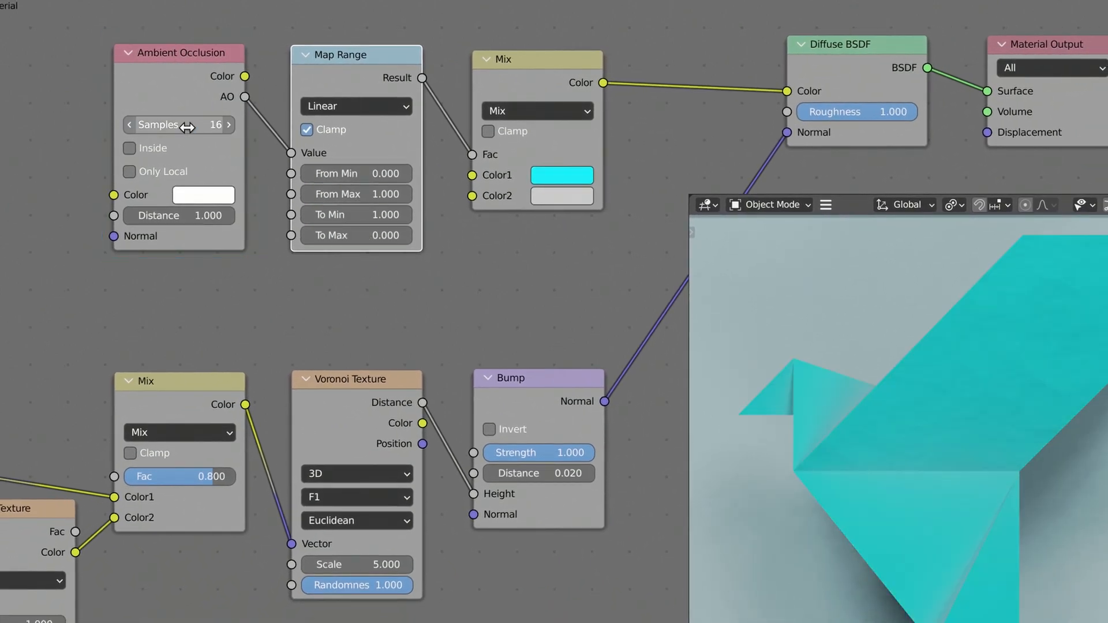
- Lower the Ambient Occlusion samples to 4 and pick the pale fold-line colour
click(130, 172)
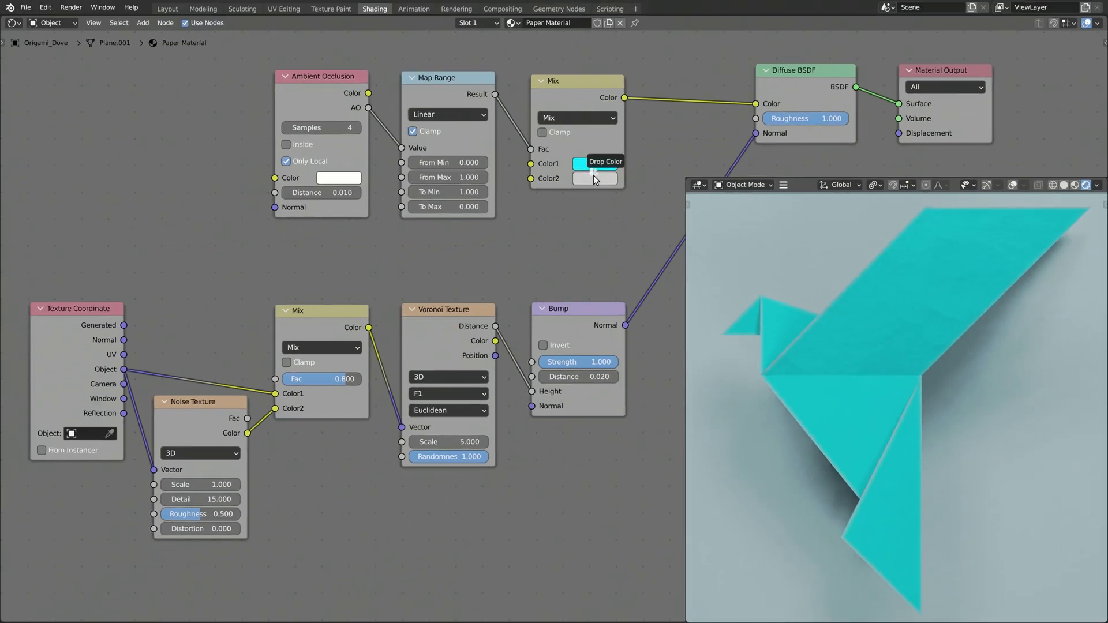
click(595, 163)
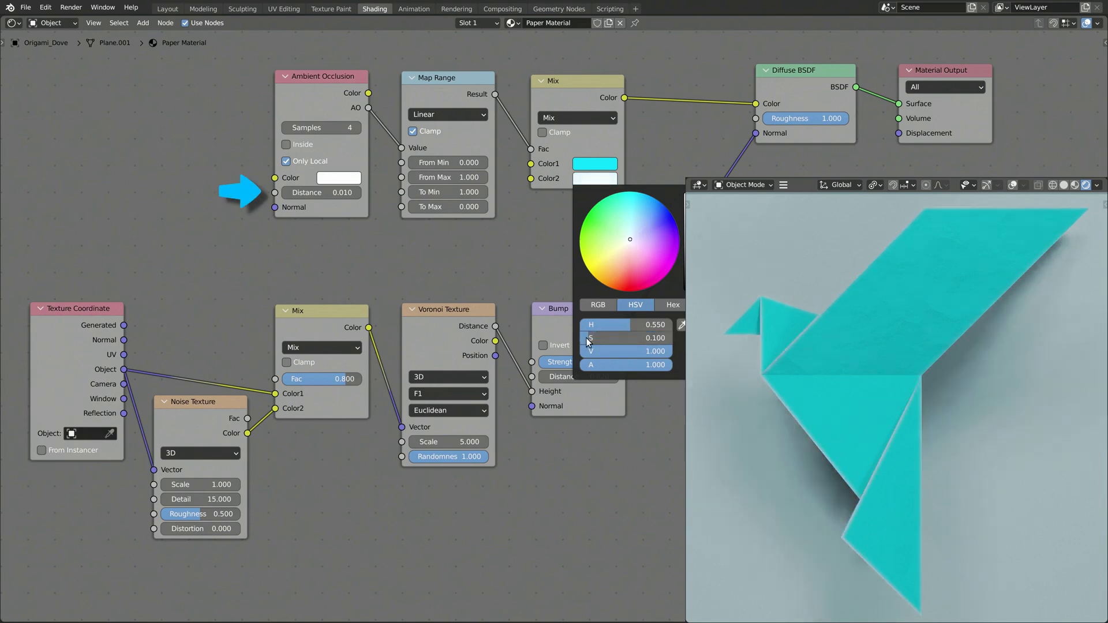